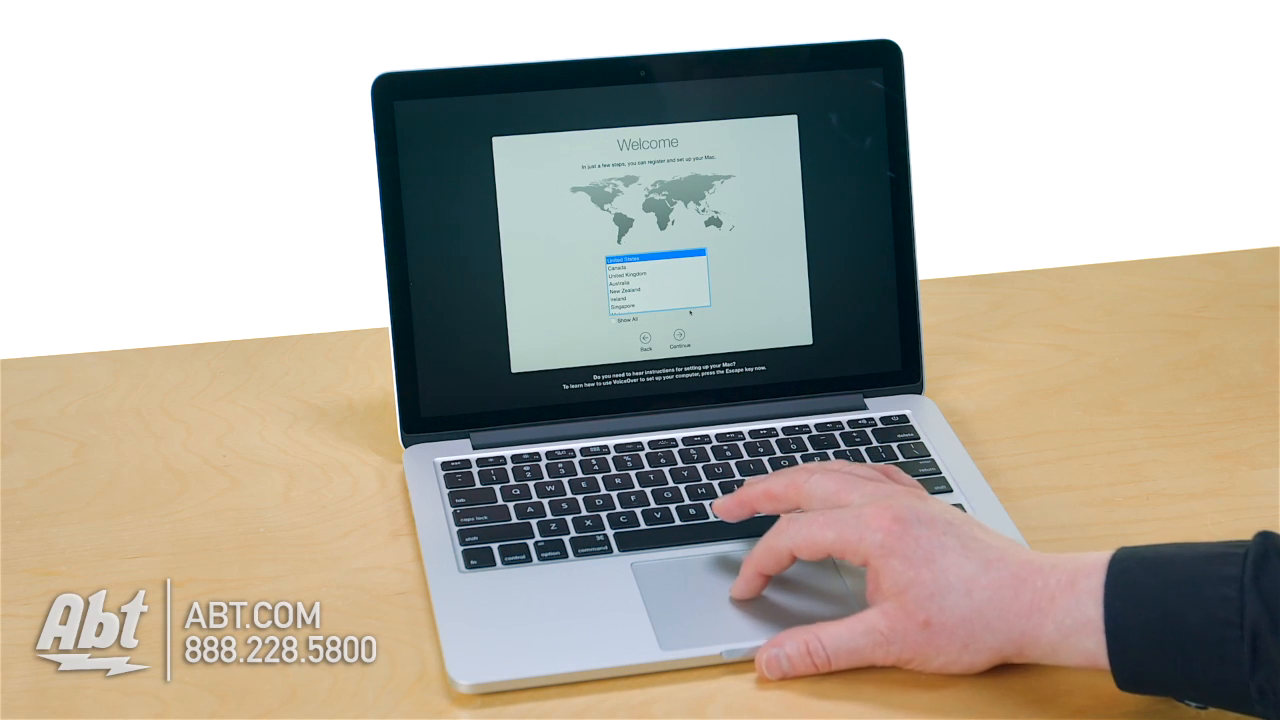
- Confirm the country, accept the keyboard layout and continue past the Wi-Fi network step
click(684, 336)
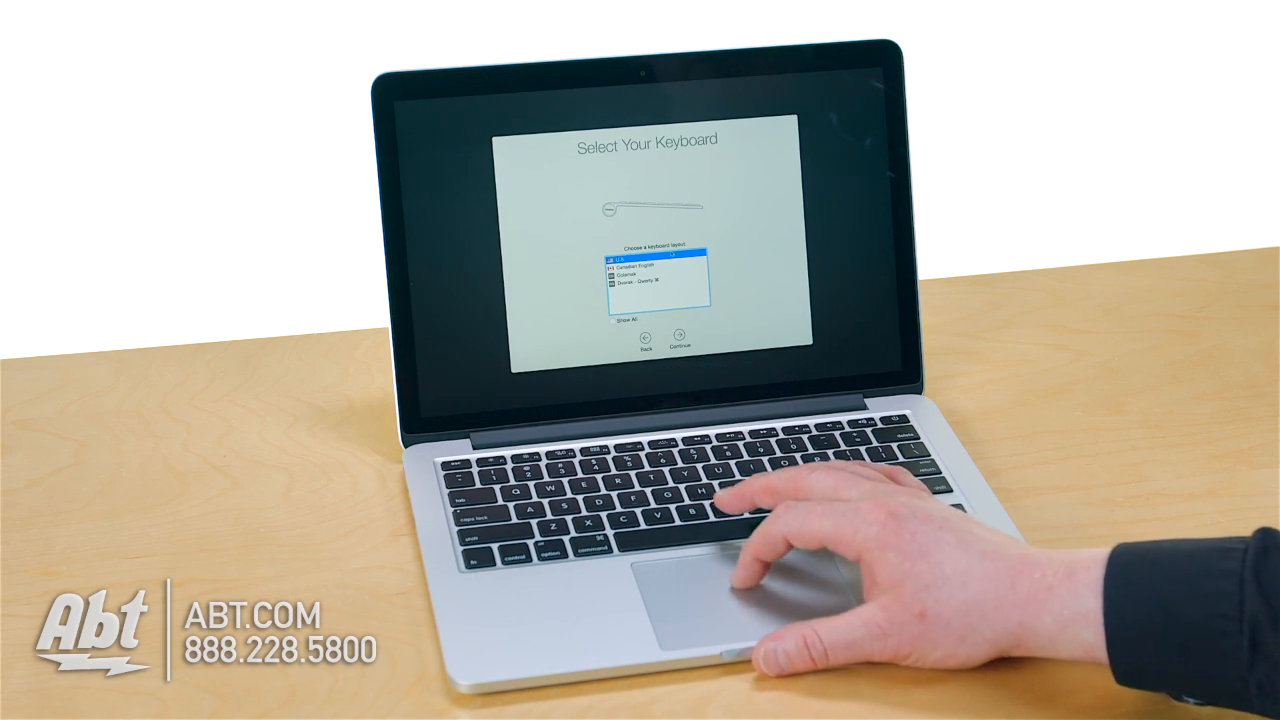
click(684, 344)
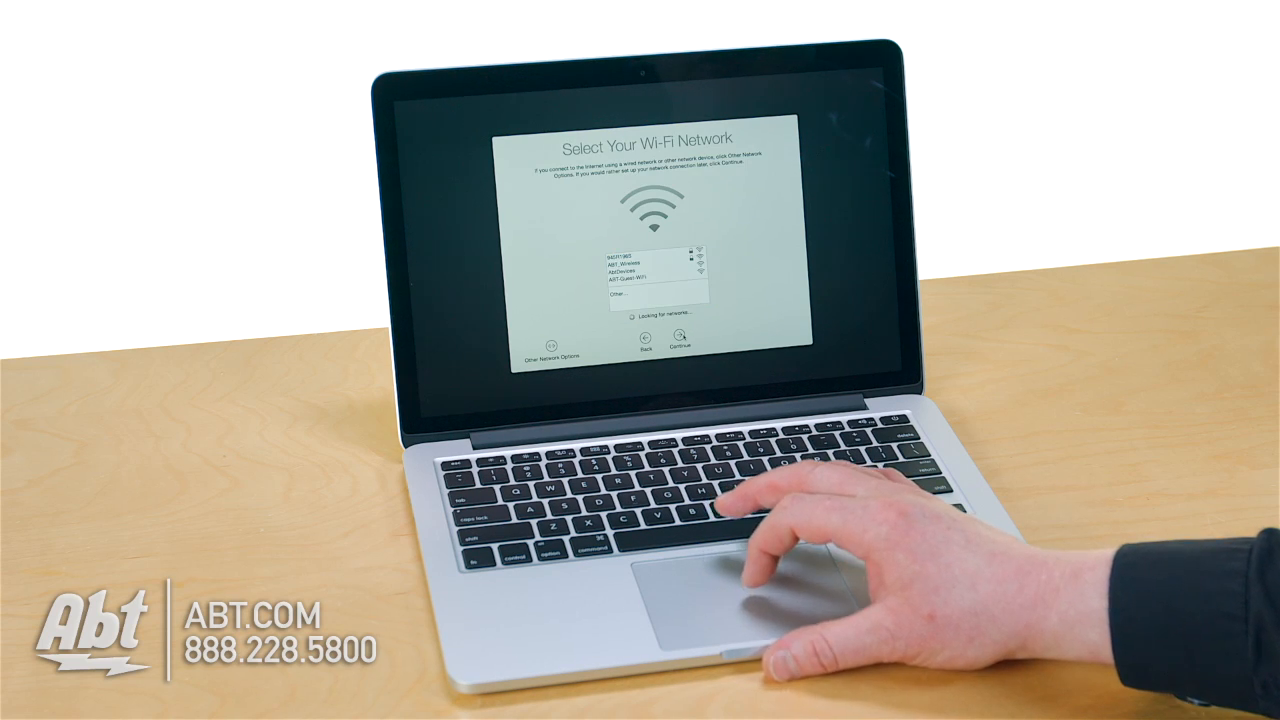
click(650, 276)
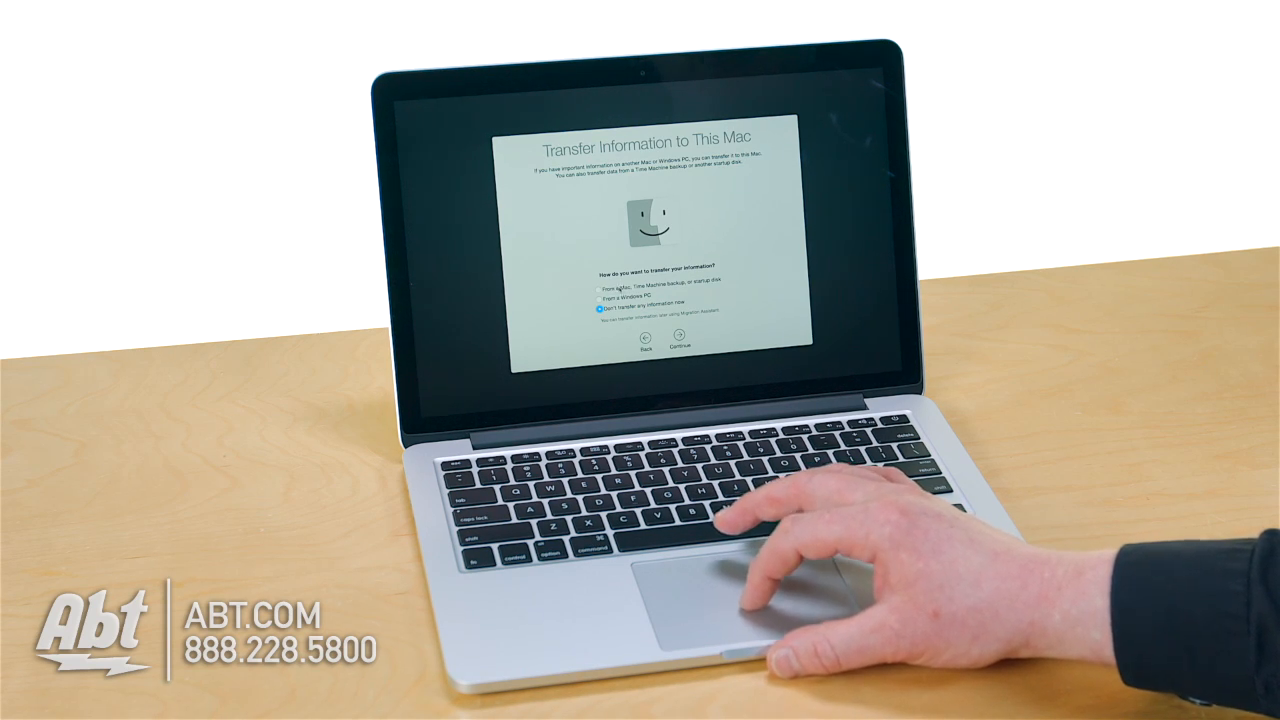
- Try the Mac and Windows transfer options, then choose 'Don't transfer any information now' and continue
click(600, 286)
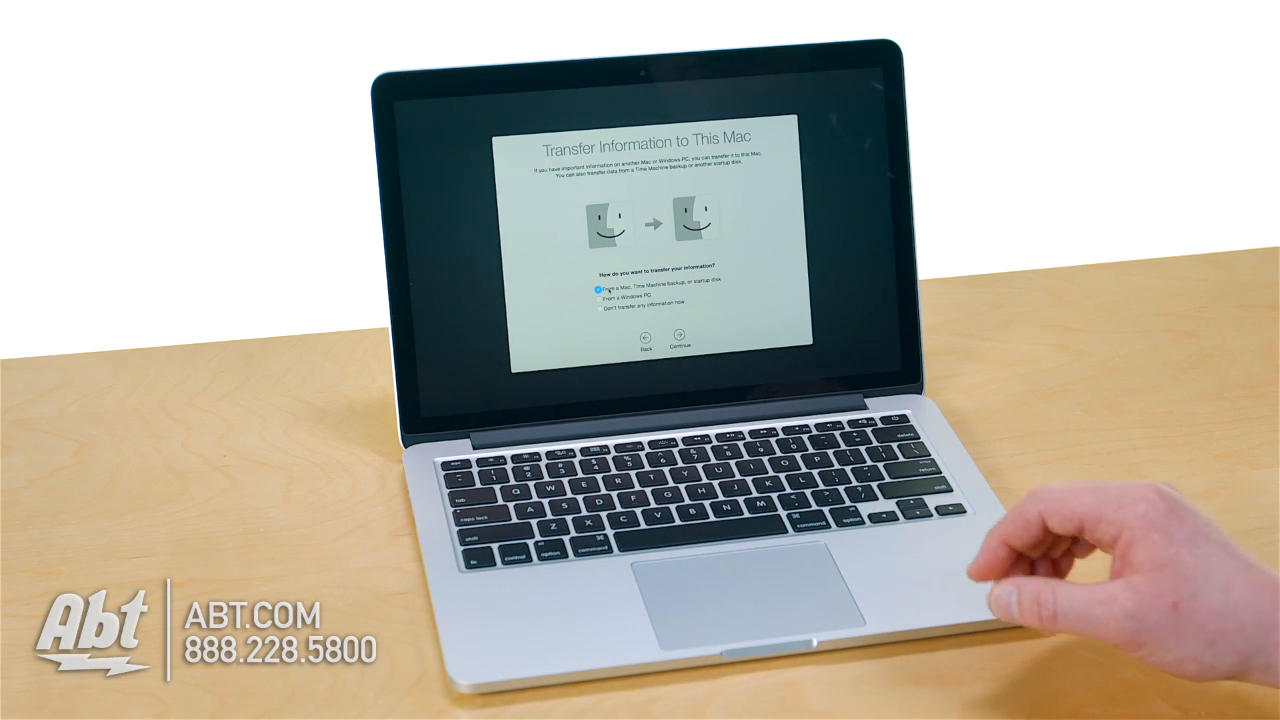
mouse_move(1080, 560)
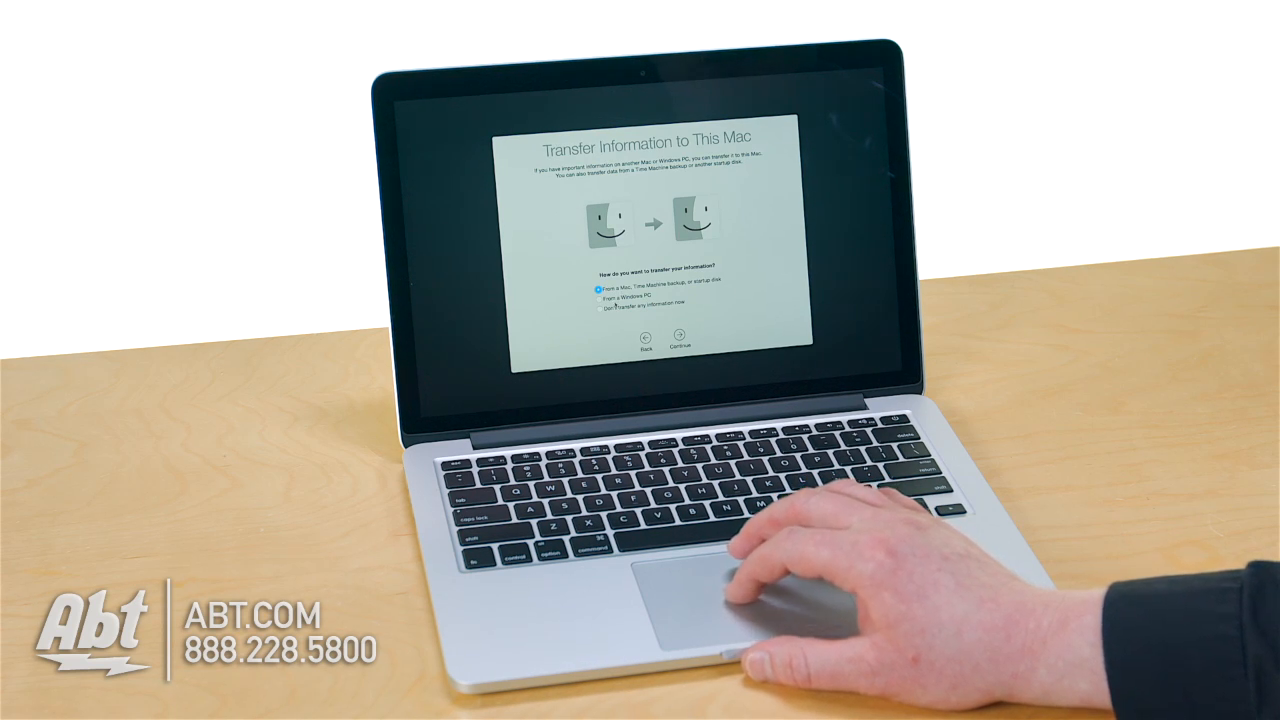
click(586, 296)
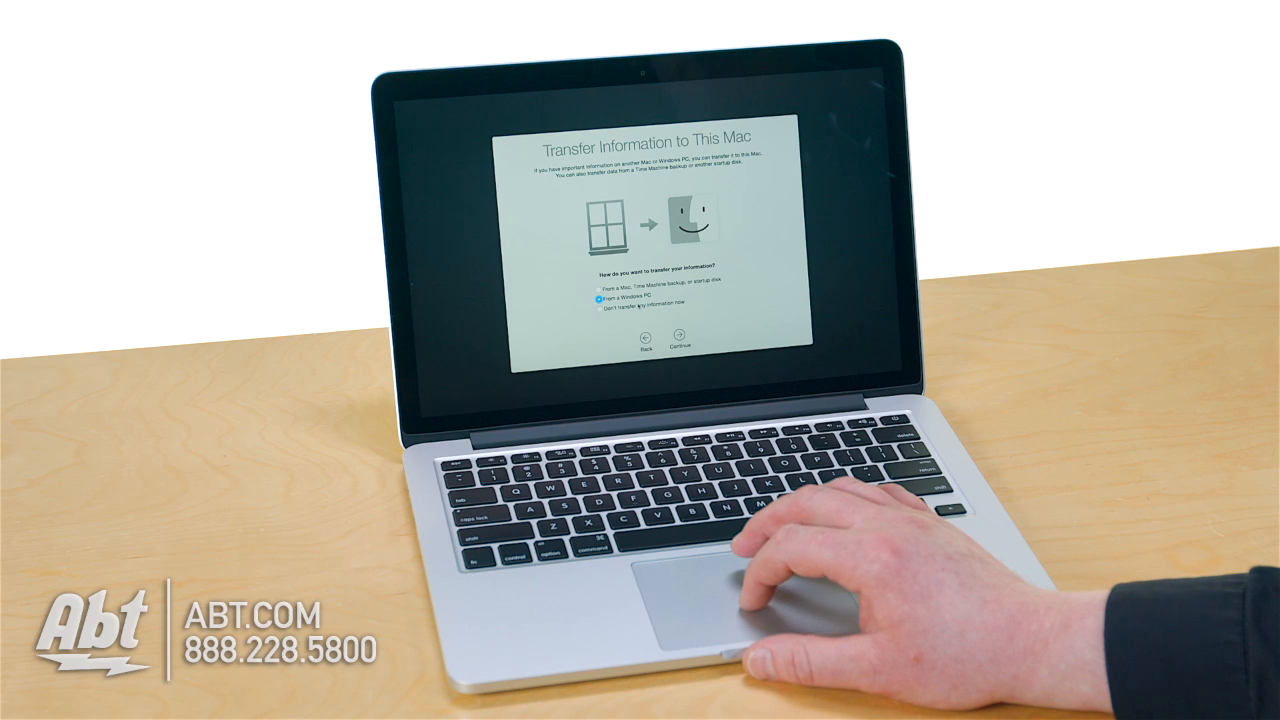
click(596, 304)
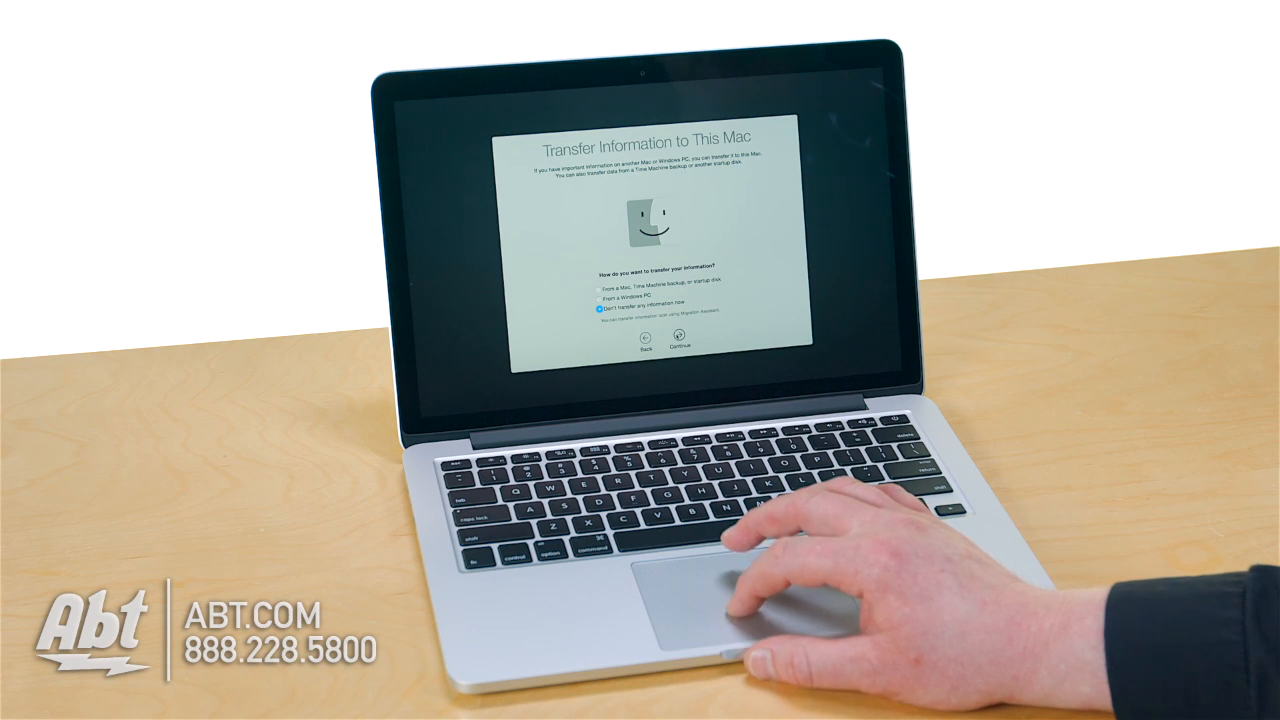
click(676, 344)
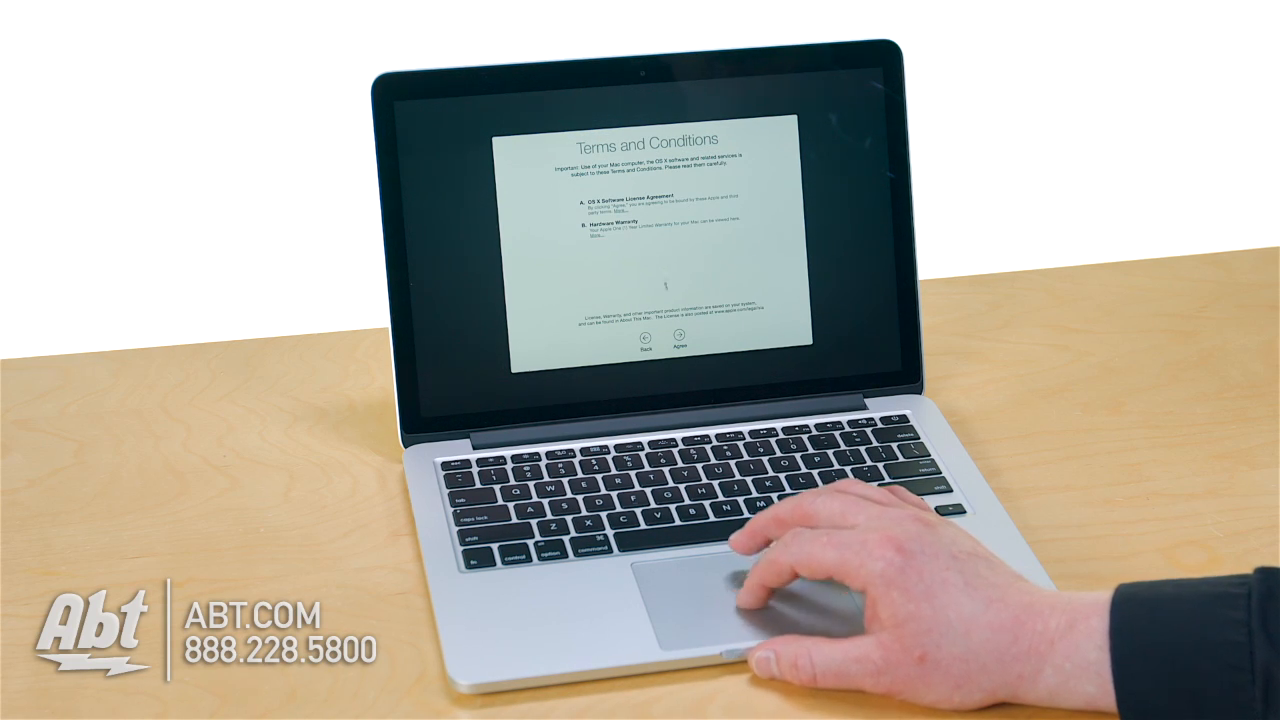
- Agree to the Terms and Conditions and confirm the agreement
click(684, 348)
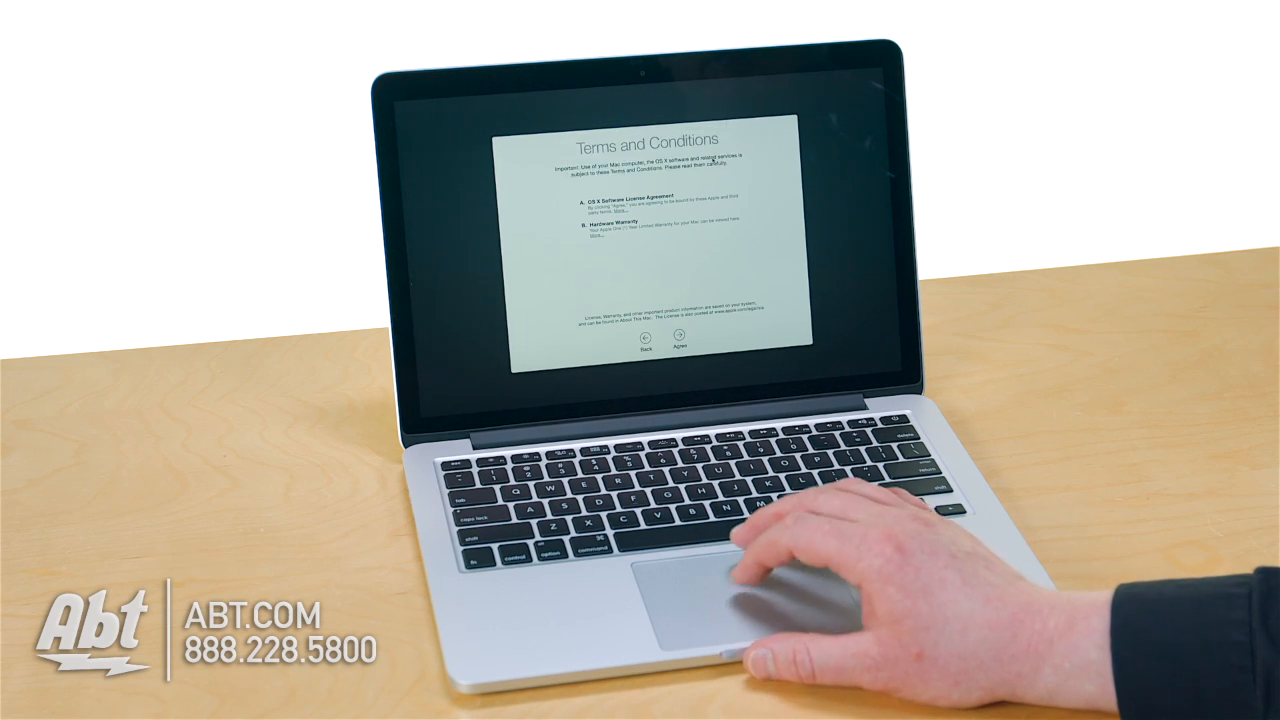
click(680, 344)
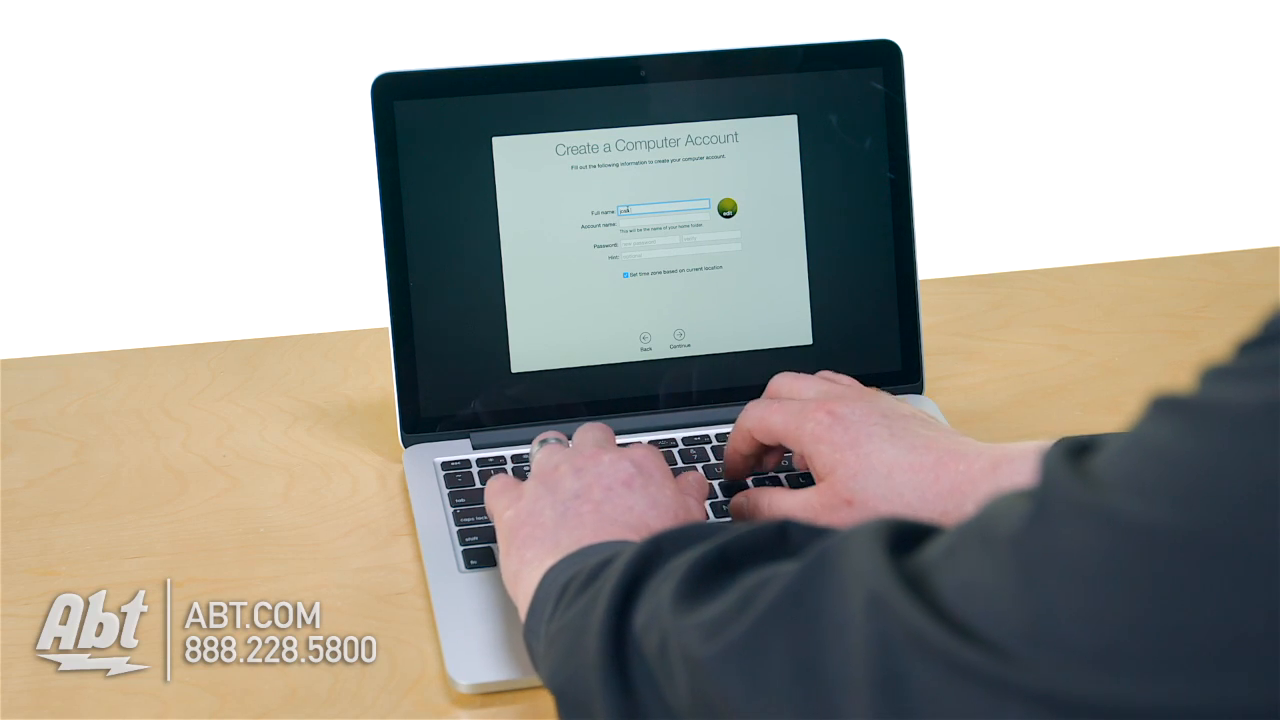
- Create the computer account for 'davis' with account name and password, then continue
text(davis)
click(664, 220)
text(technologist)
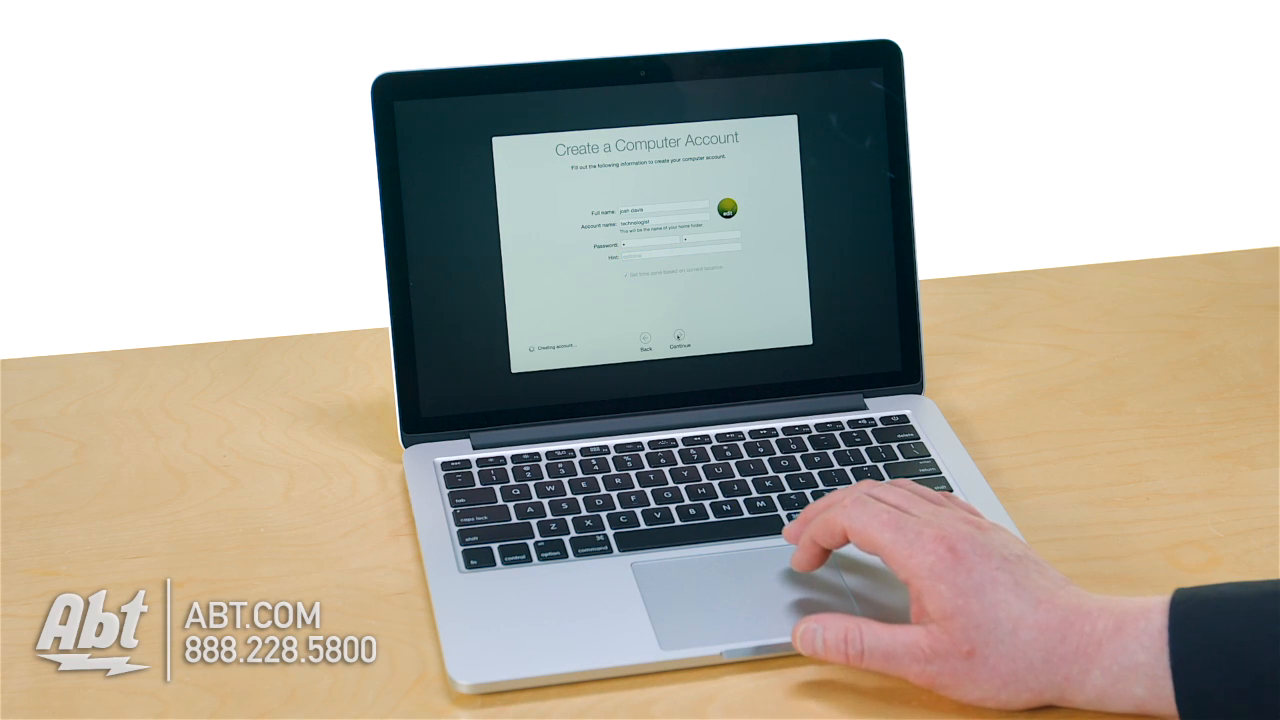
click(680, 340)
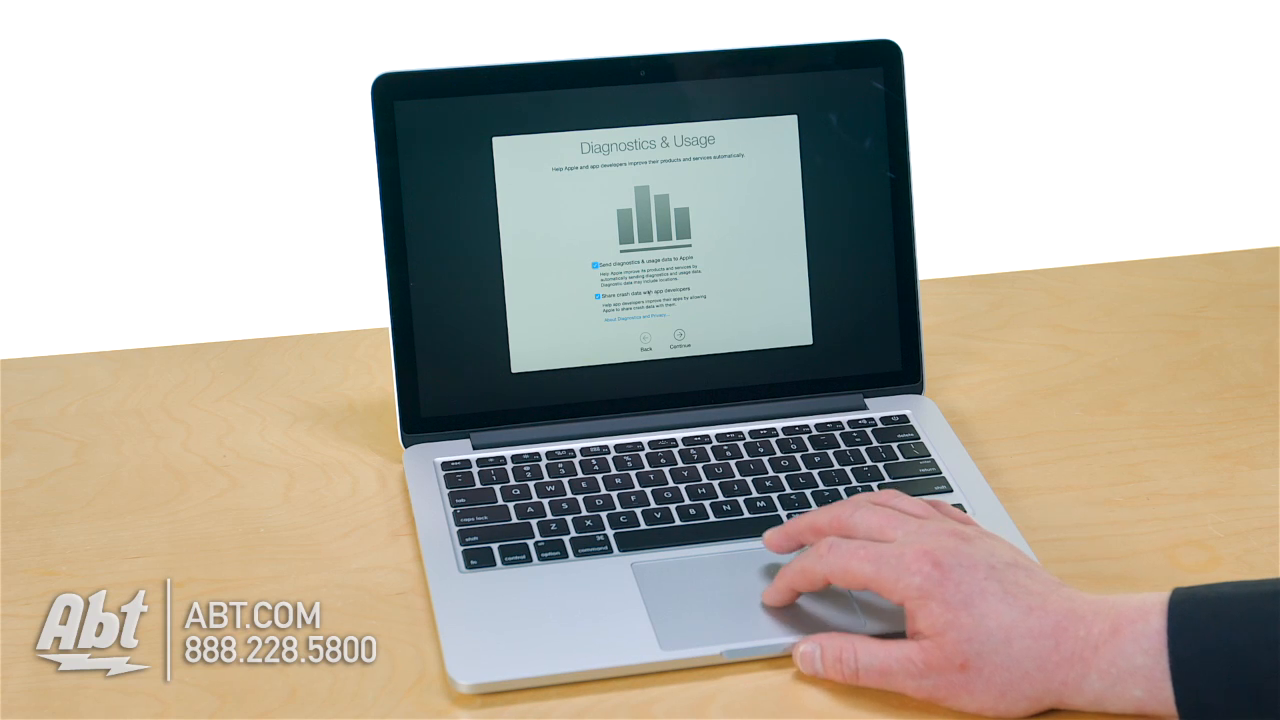
- Uncheck Send Diagnostics & Usage data to Apple and finish the setup
click(600, 264)
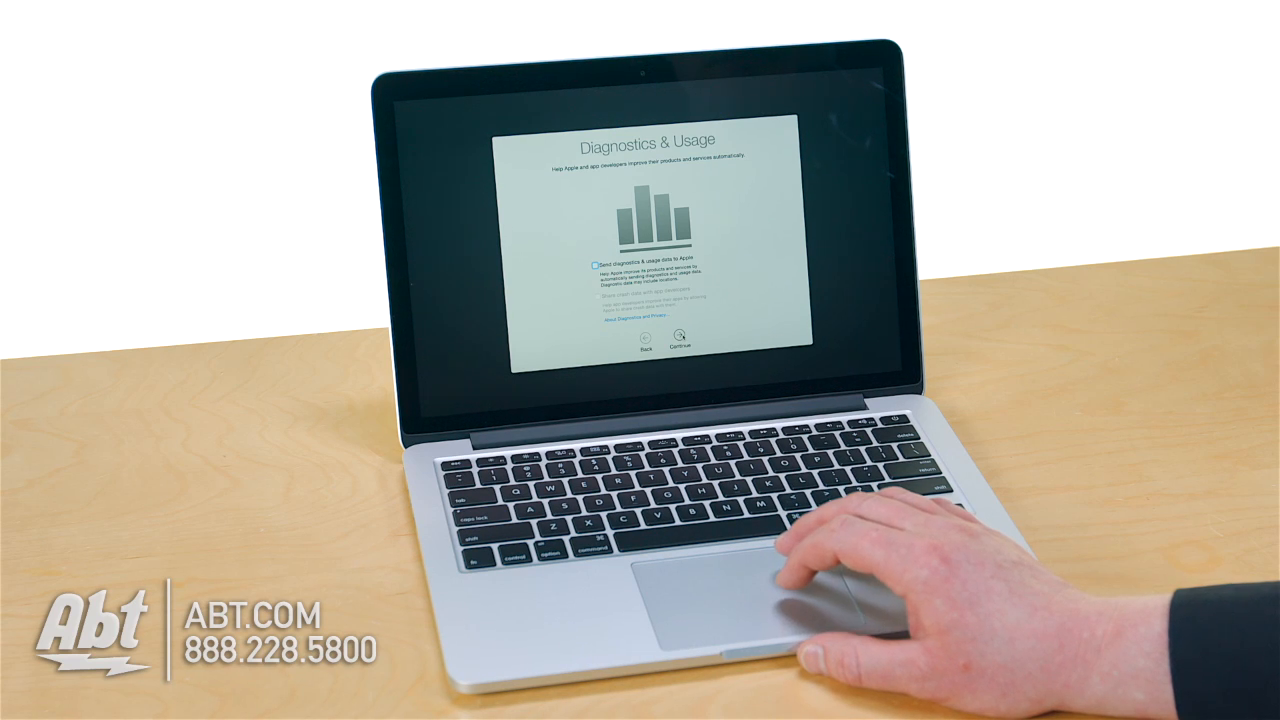
click(680, 348)
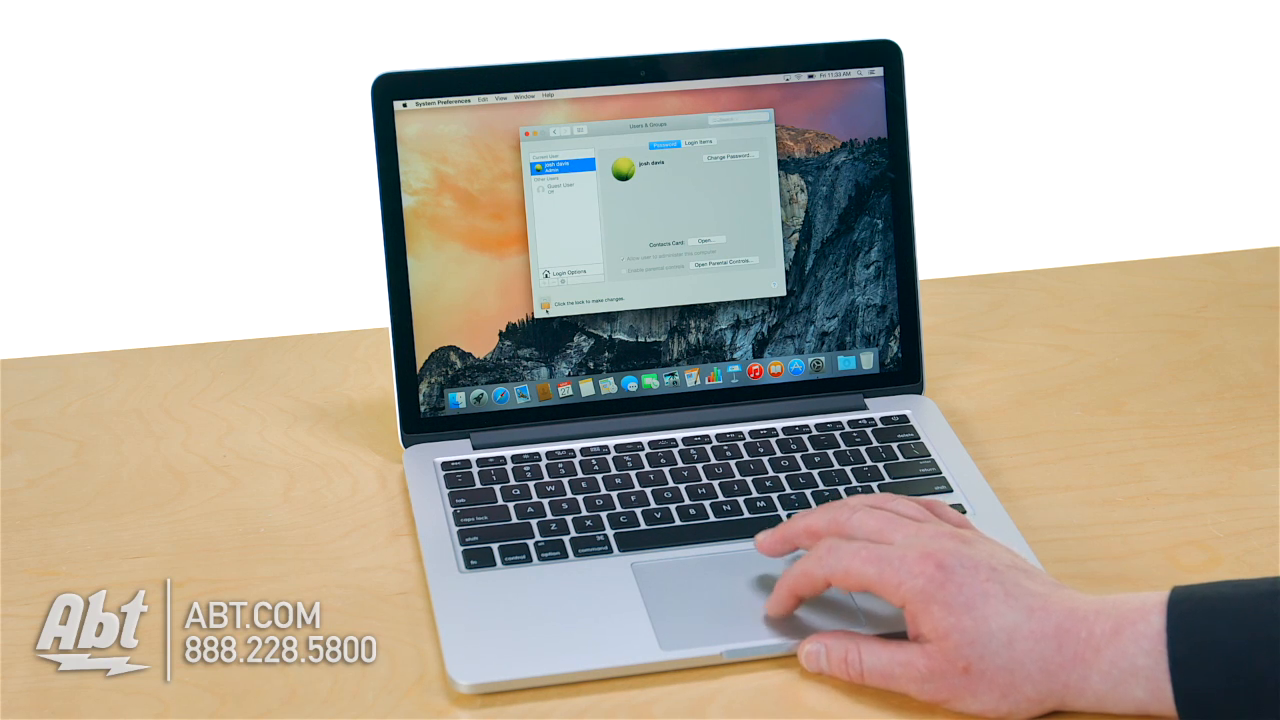
- Unlock Users & Groups and bring up Advanced Options for the user account
click(548, 300)
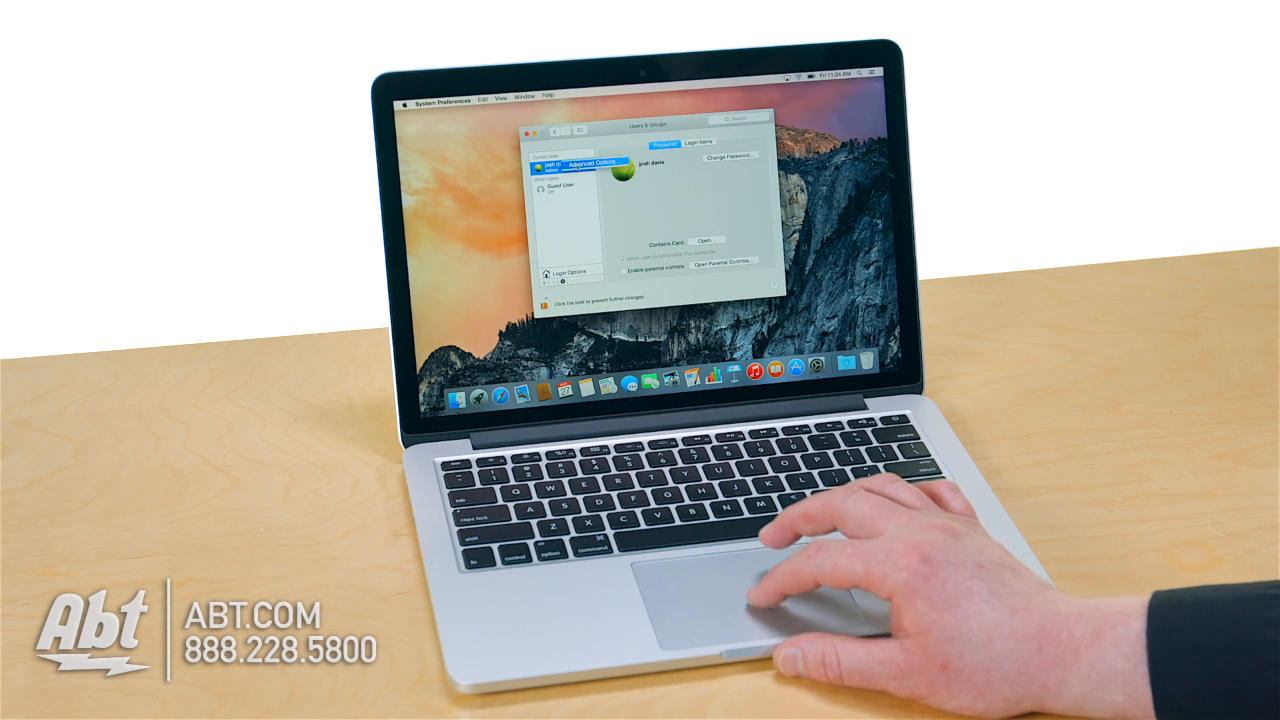
click(590, 160)
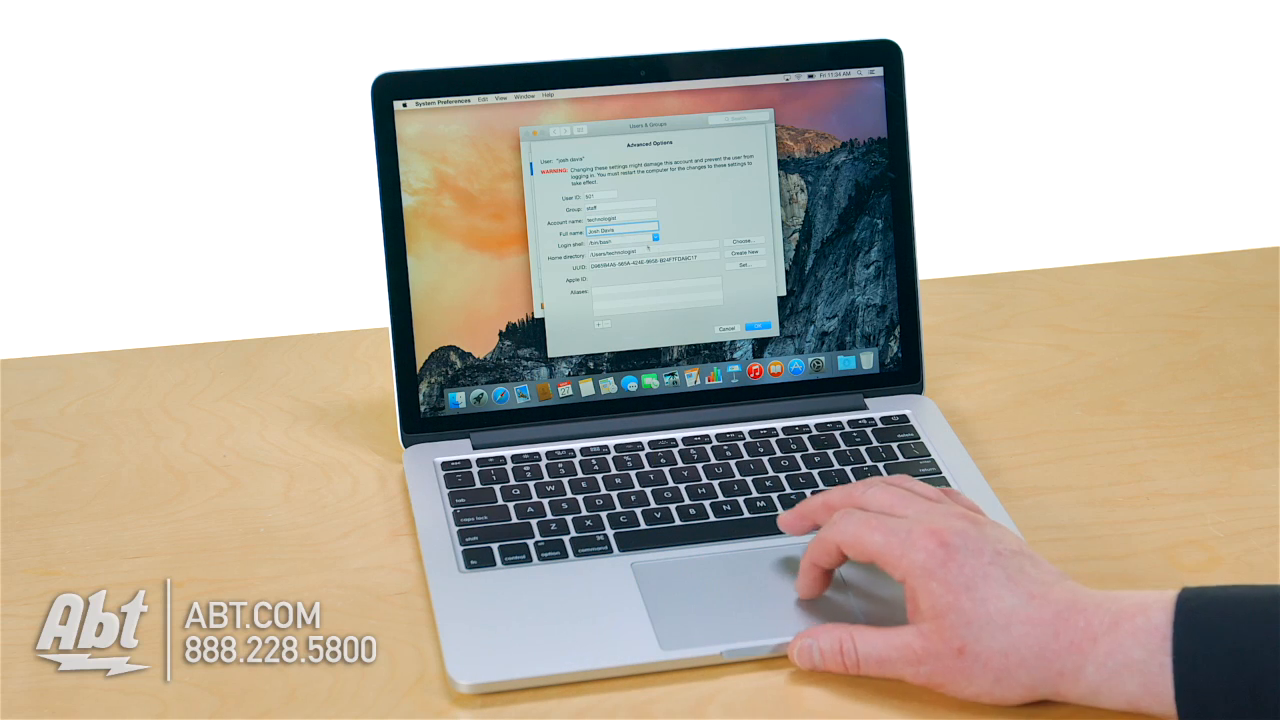
- Cancel the Advanced Options sheet and close System Preferences to return to the desktop
click(754, 326)
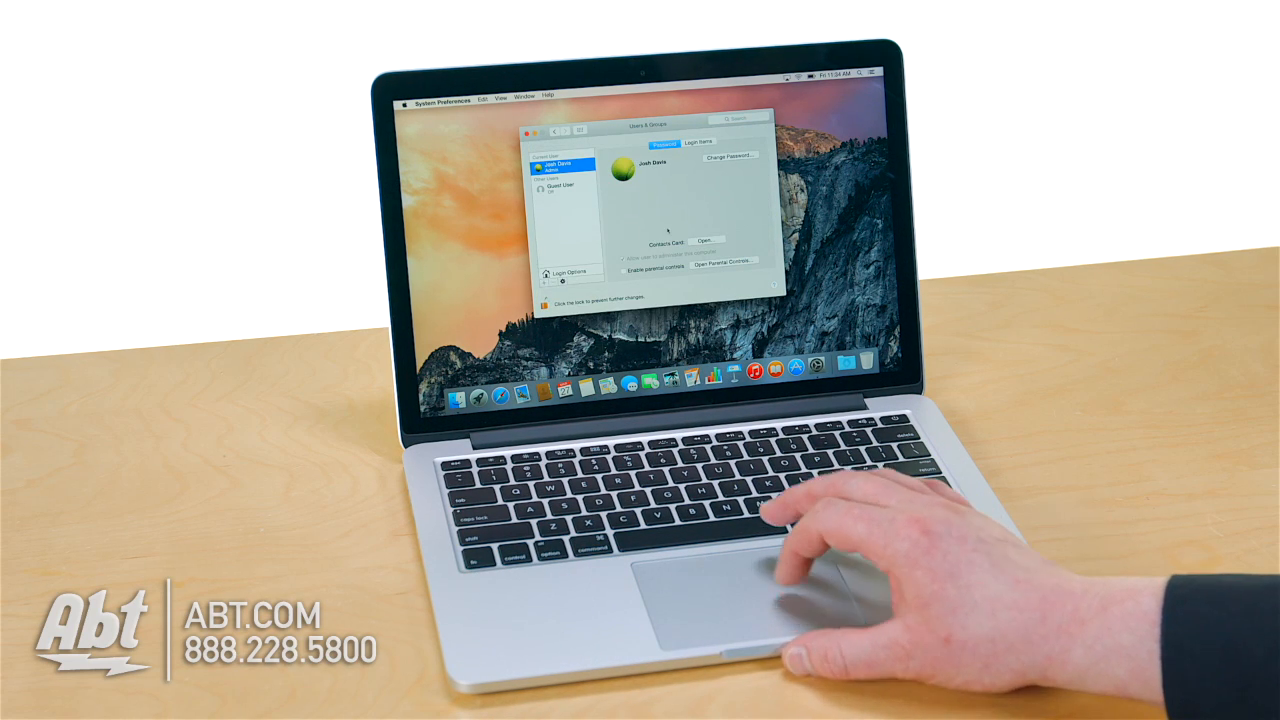
click(796, 72)
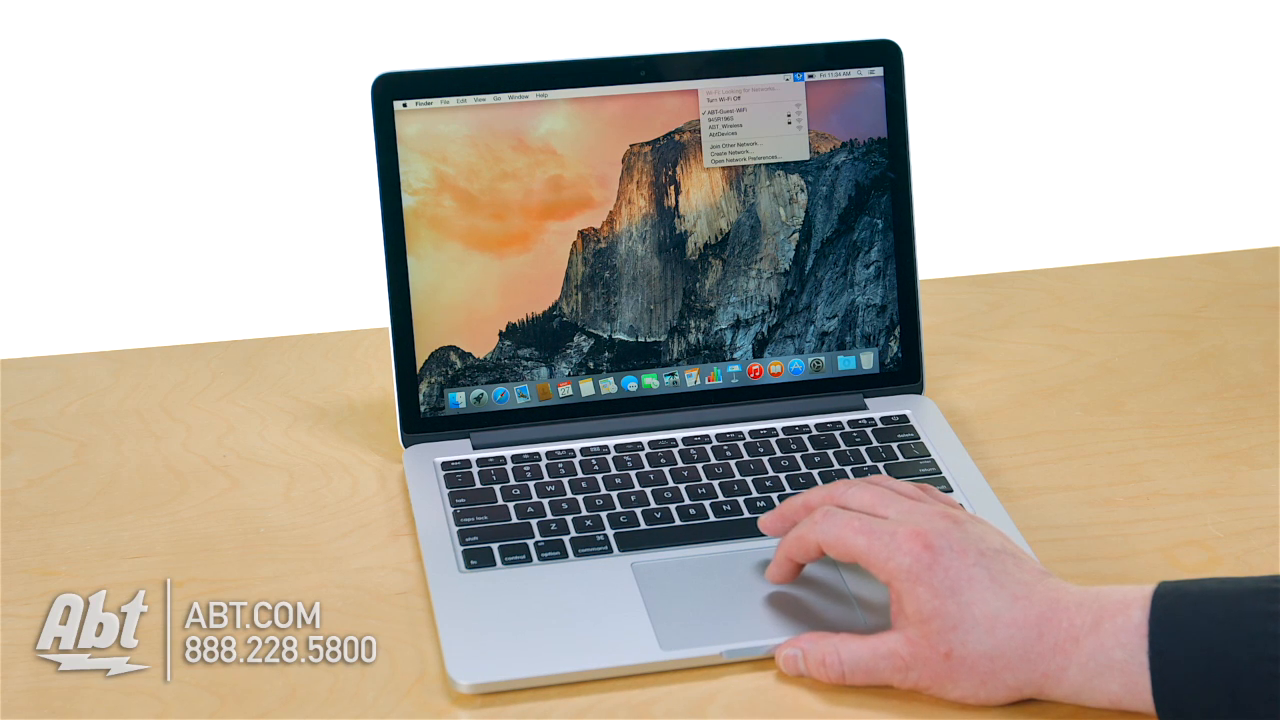